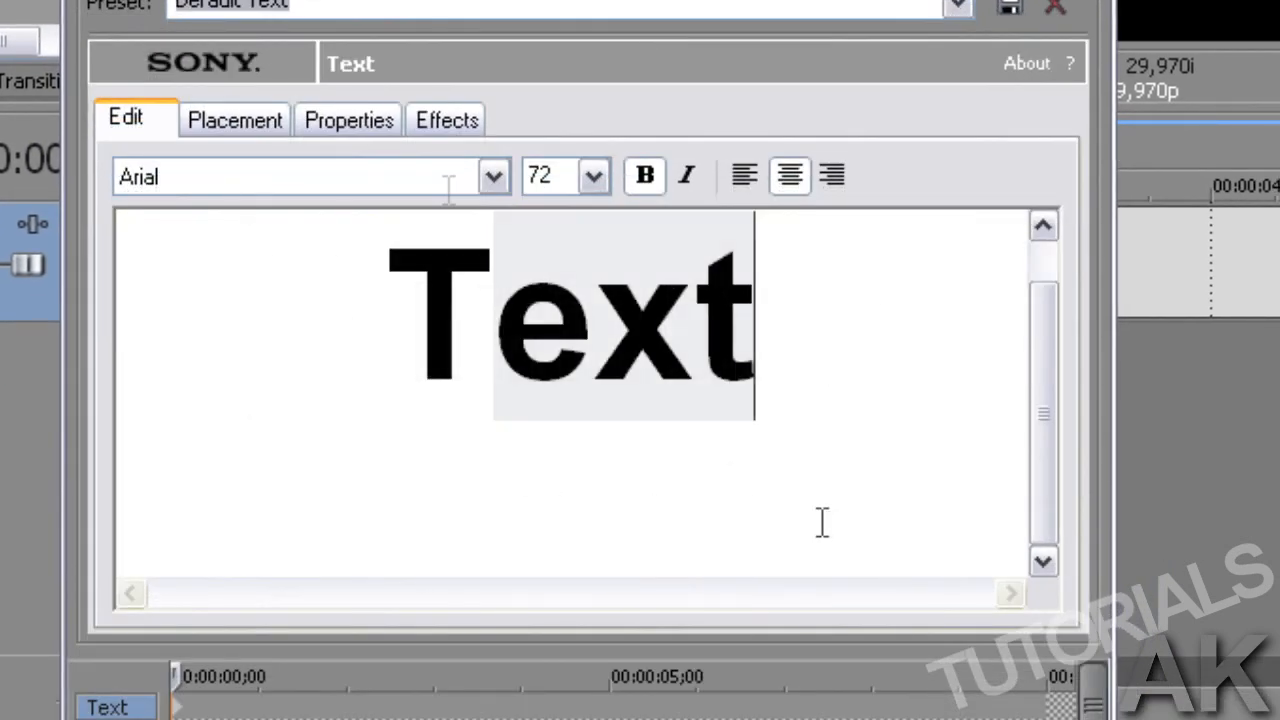
Enter the text NICE and rotate and reposition it at a tilt in Event Pan/Crop
type("N")
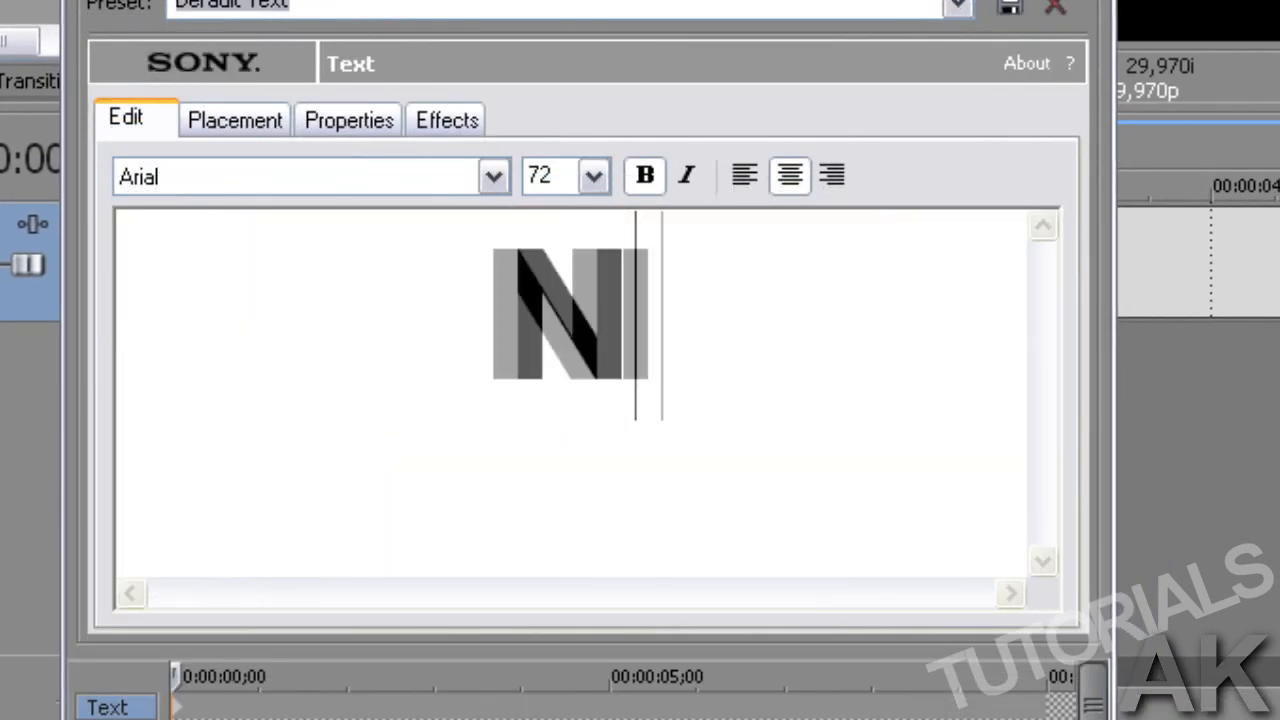
type("ICE")
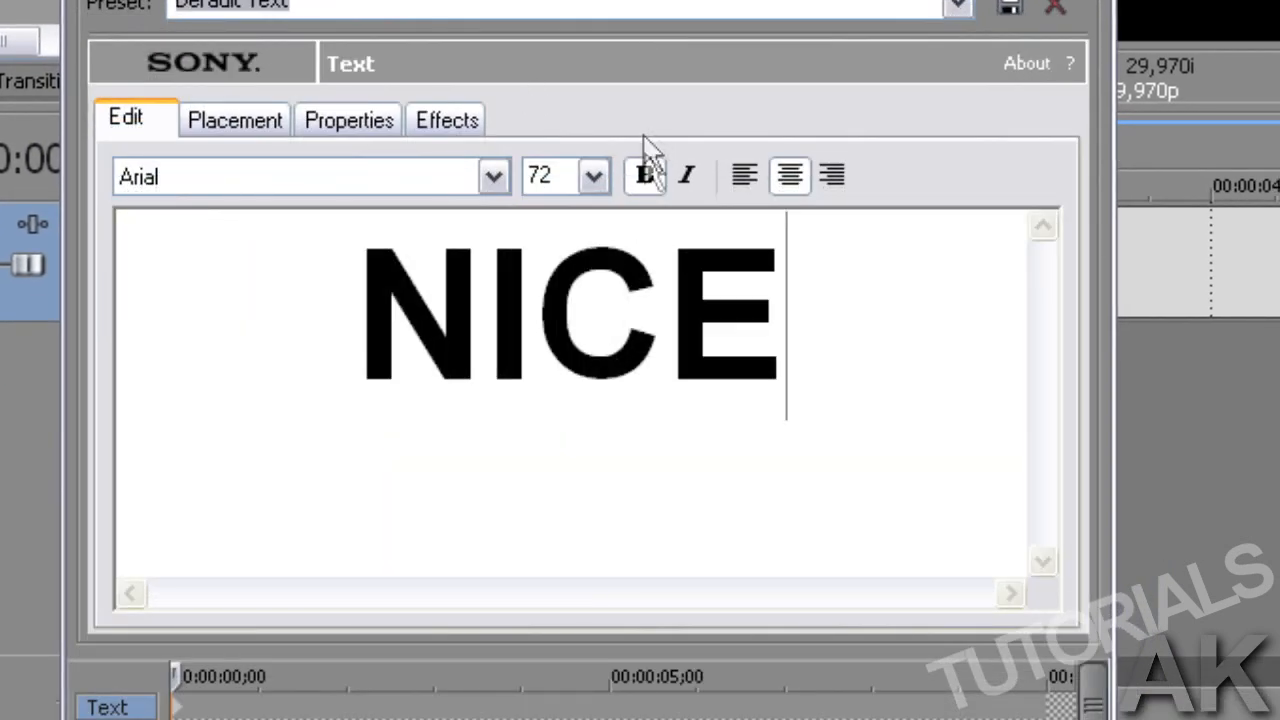
left_click(644, 176)
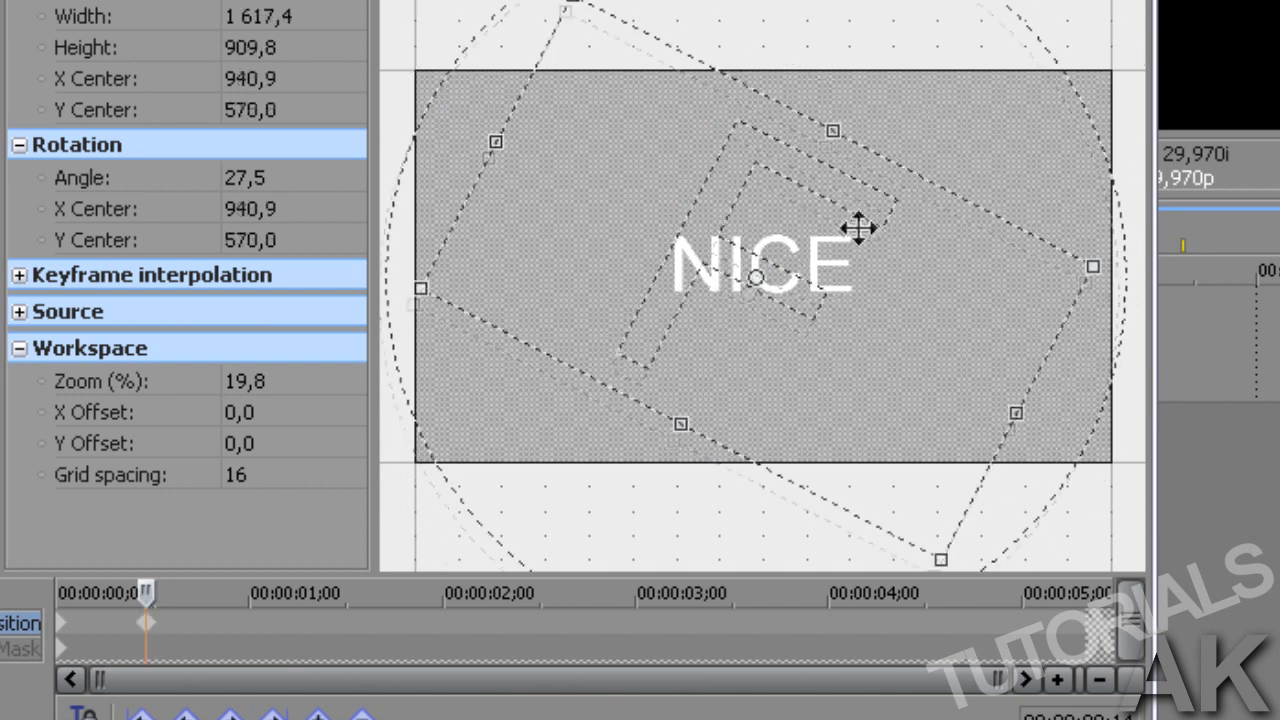
left_click_drag(858, 228, 862, 220)
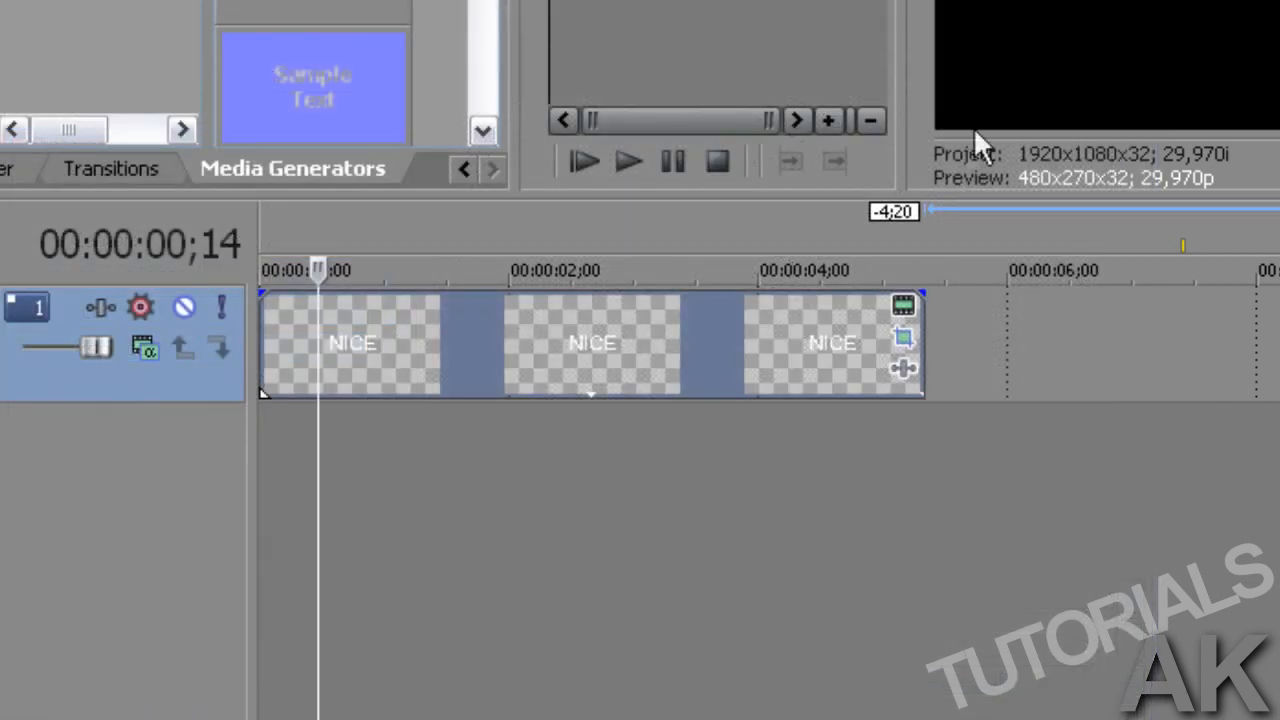
Insert a new video track above the NICE text via the track context menu
right_click(770, 335)
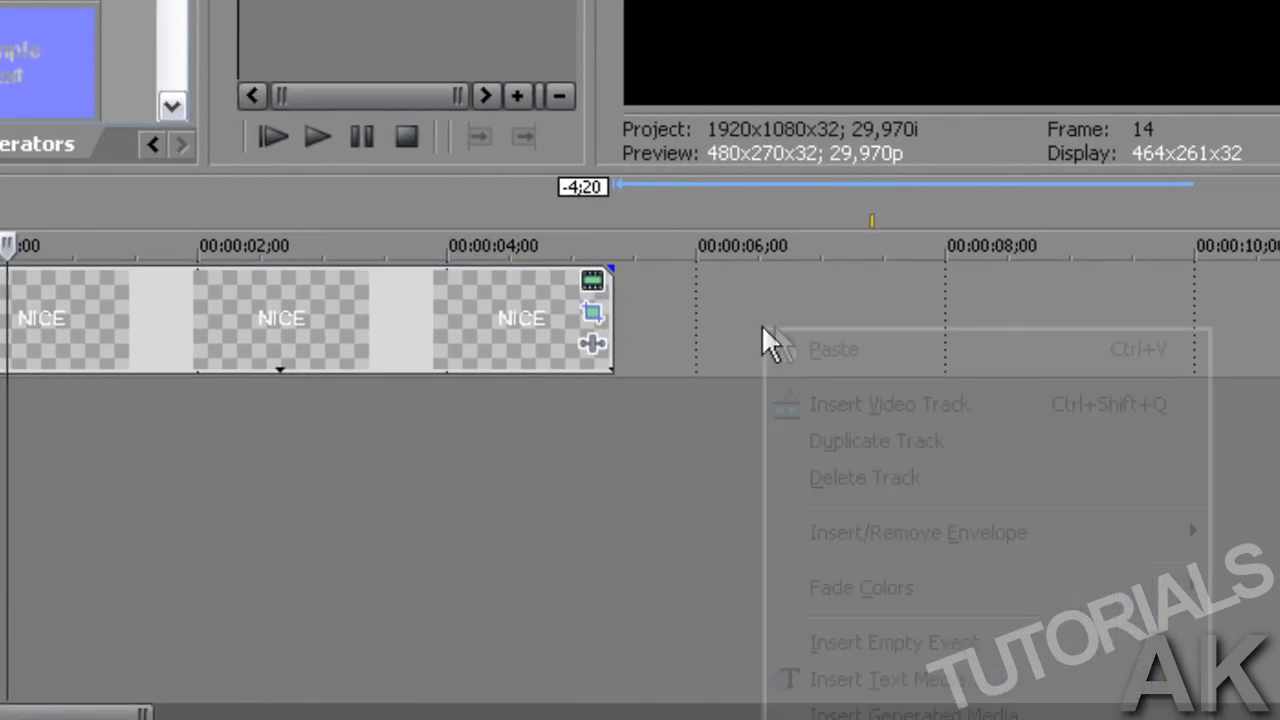
left_click(888, 403)
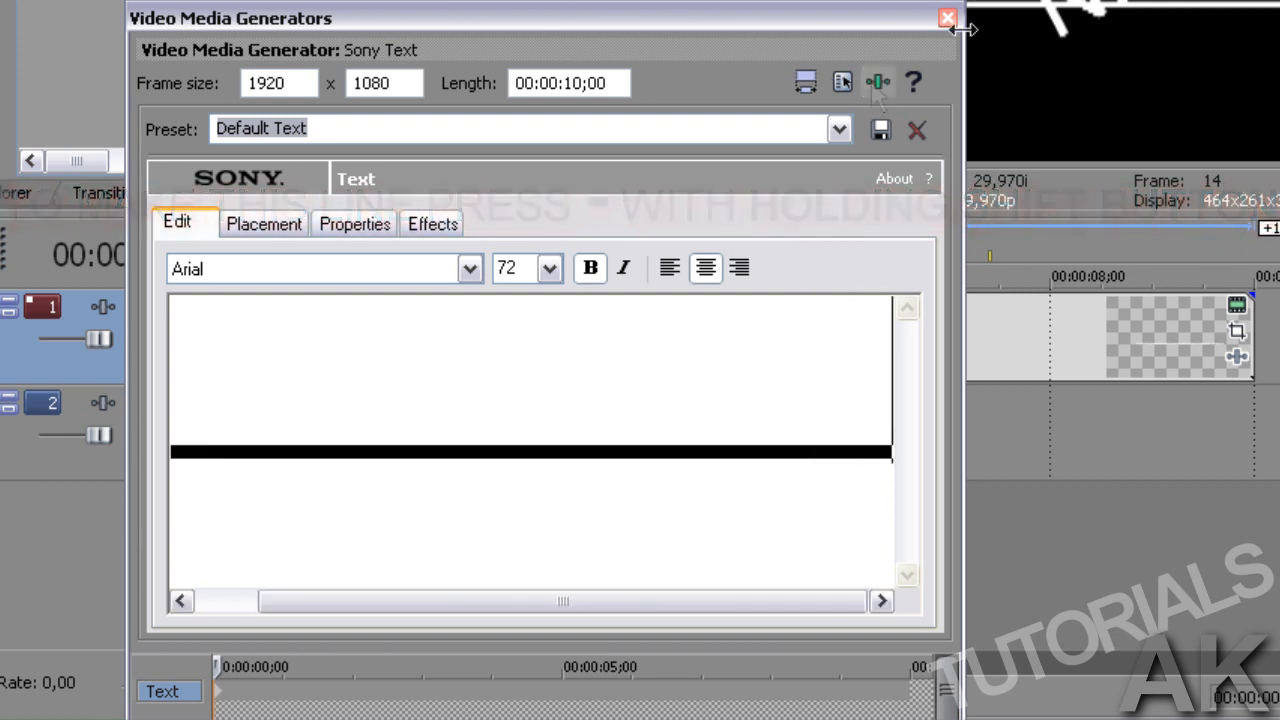
Finish the underscore line text and close the Video Media Generators window
left_click(947, 18)
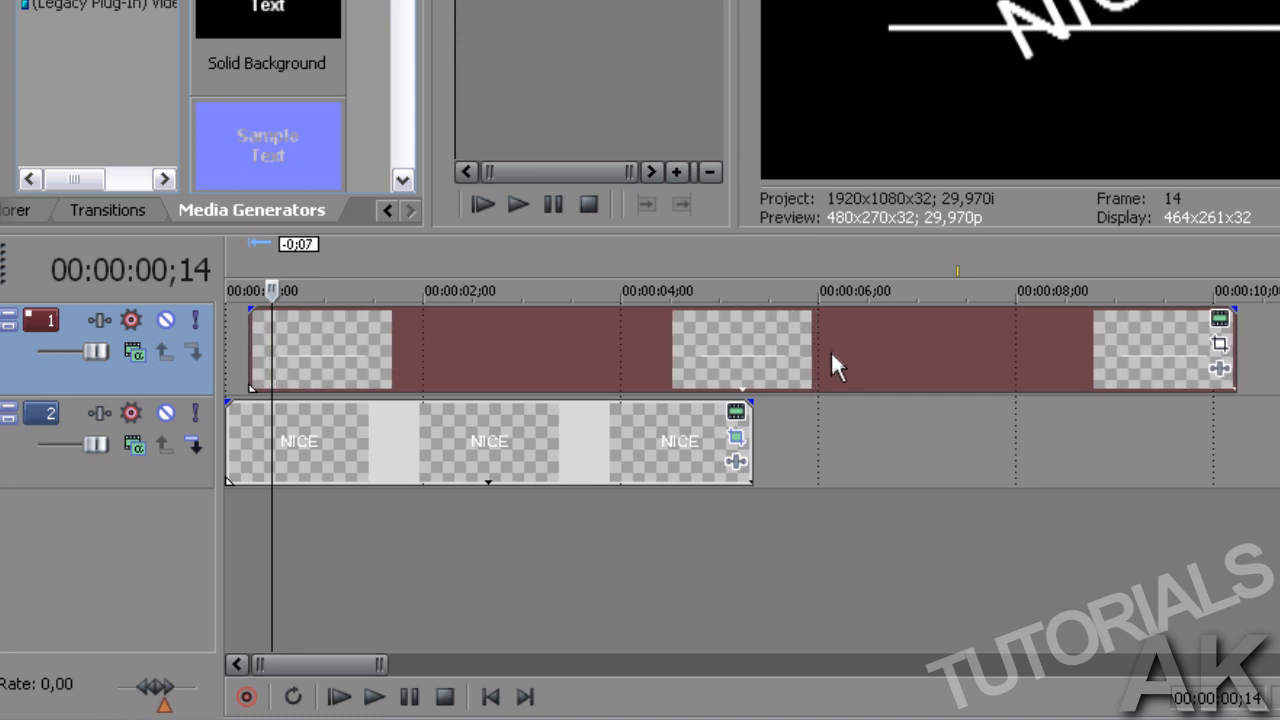
Trim the line event's right edge so it ends with the NICE event
left_click_drag(1235, 350, 840, 360)
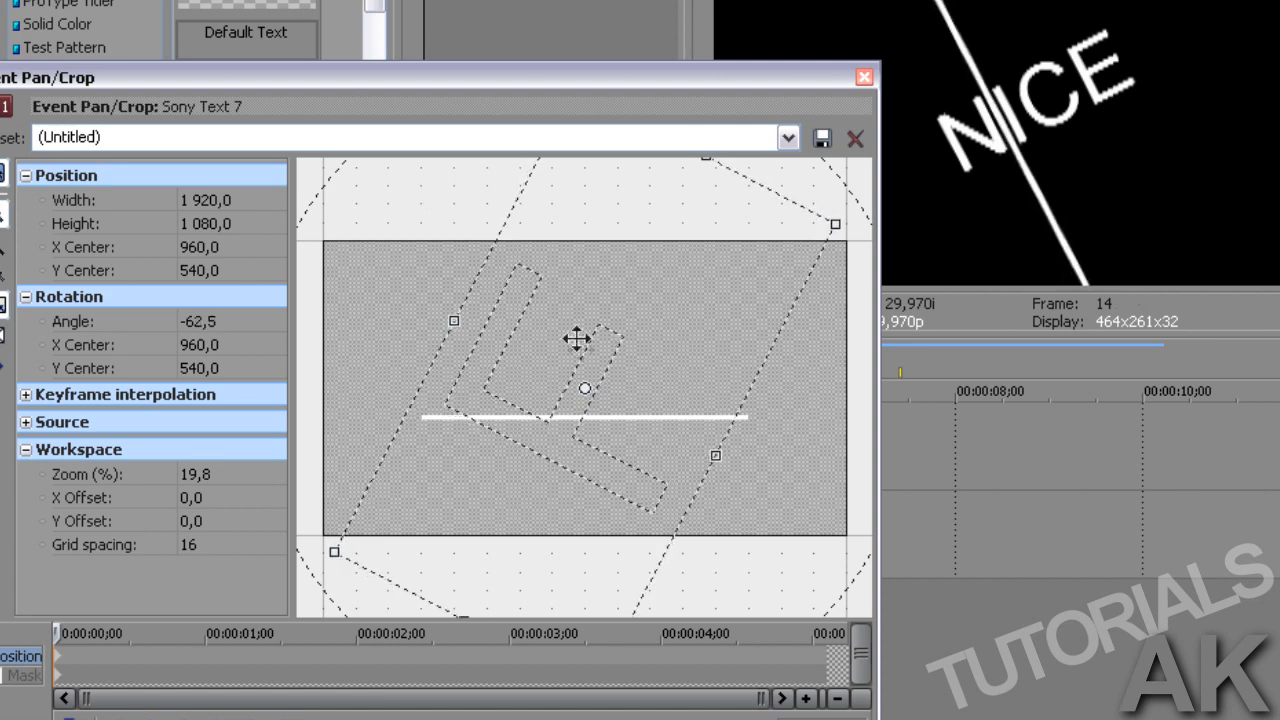
Drag the rotated line in Pan/Crop until it slices down through the N of NICE
left_click_drag(578, 388, 588, 283)
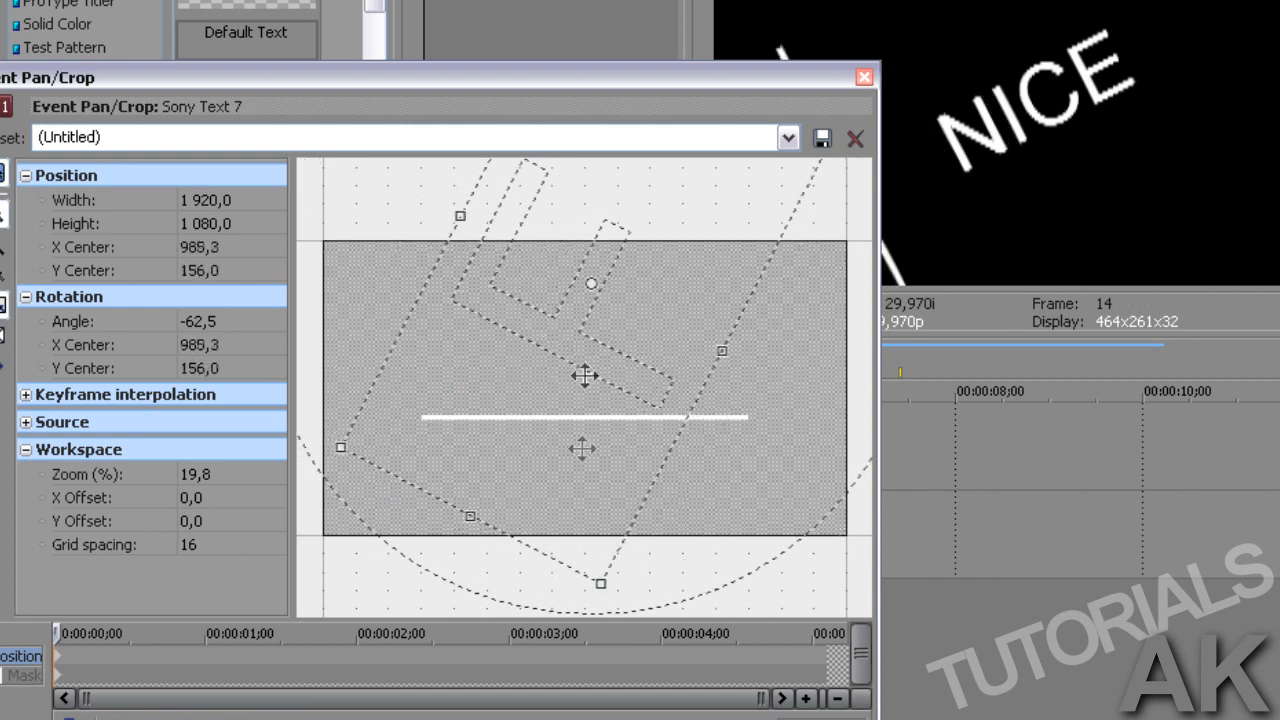
left_click_drag(585, 375, 485, 455)
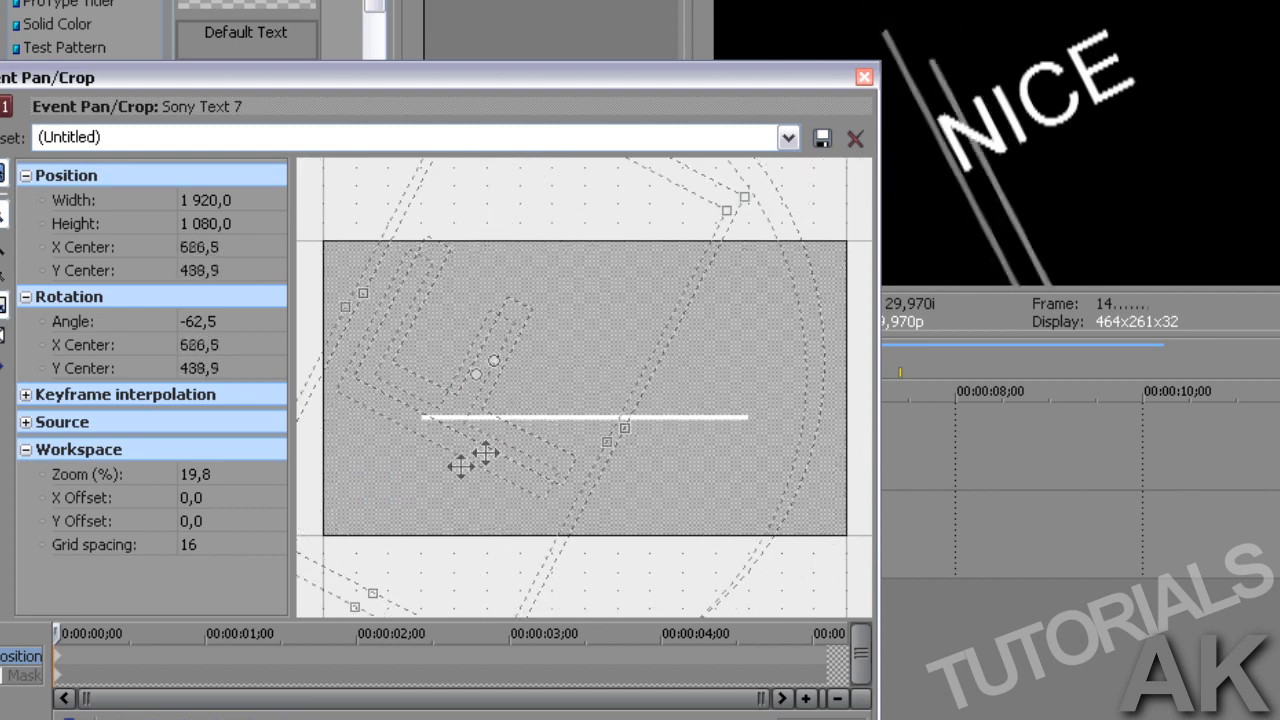
left_click_drag(485, 454, 425, 495)
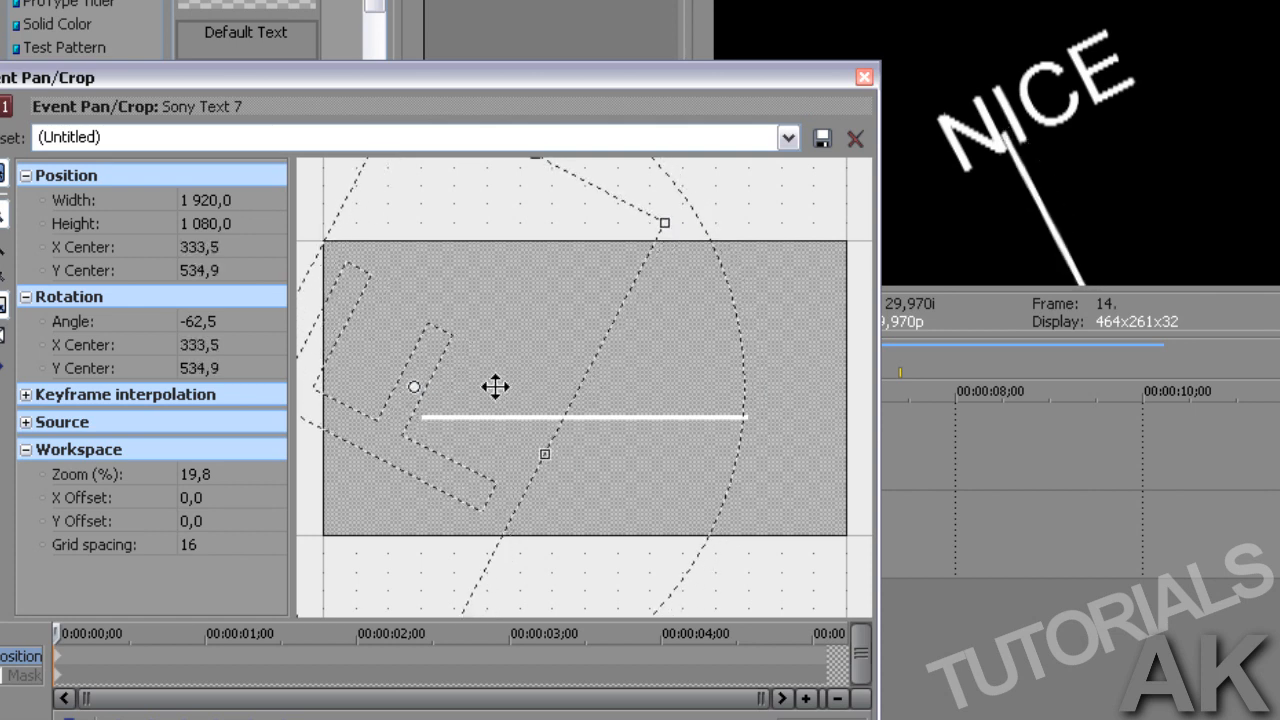
left_click_drag(495, 387, 488, 397)
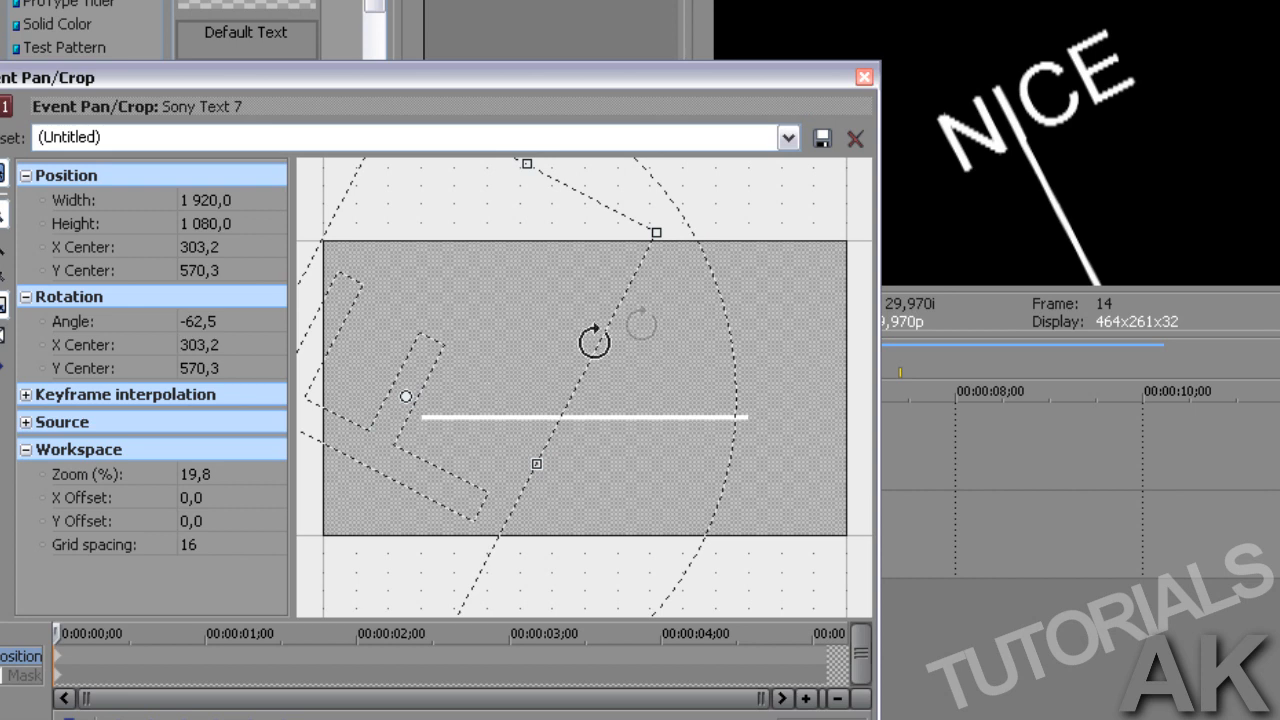
left_click(863, 77)
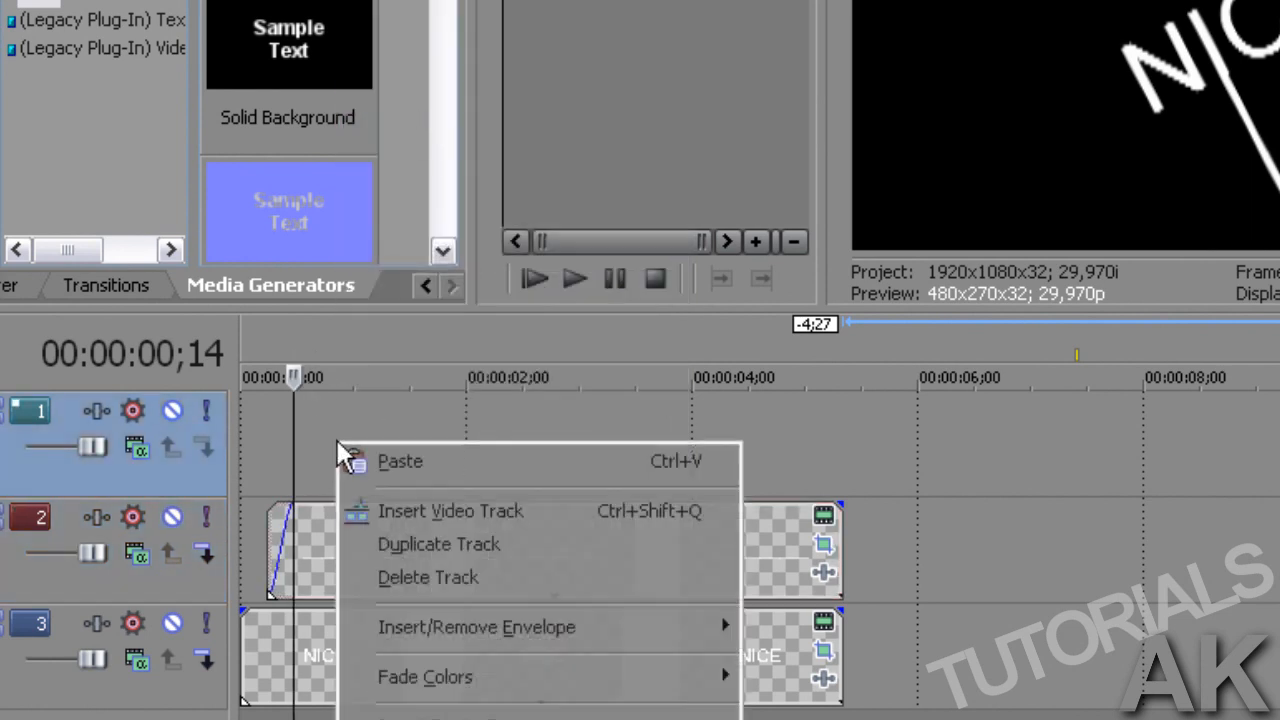
Paste the line event on the top track as a new independent copy of the source media
left_click(400, 461)
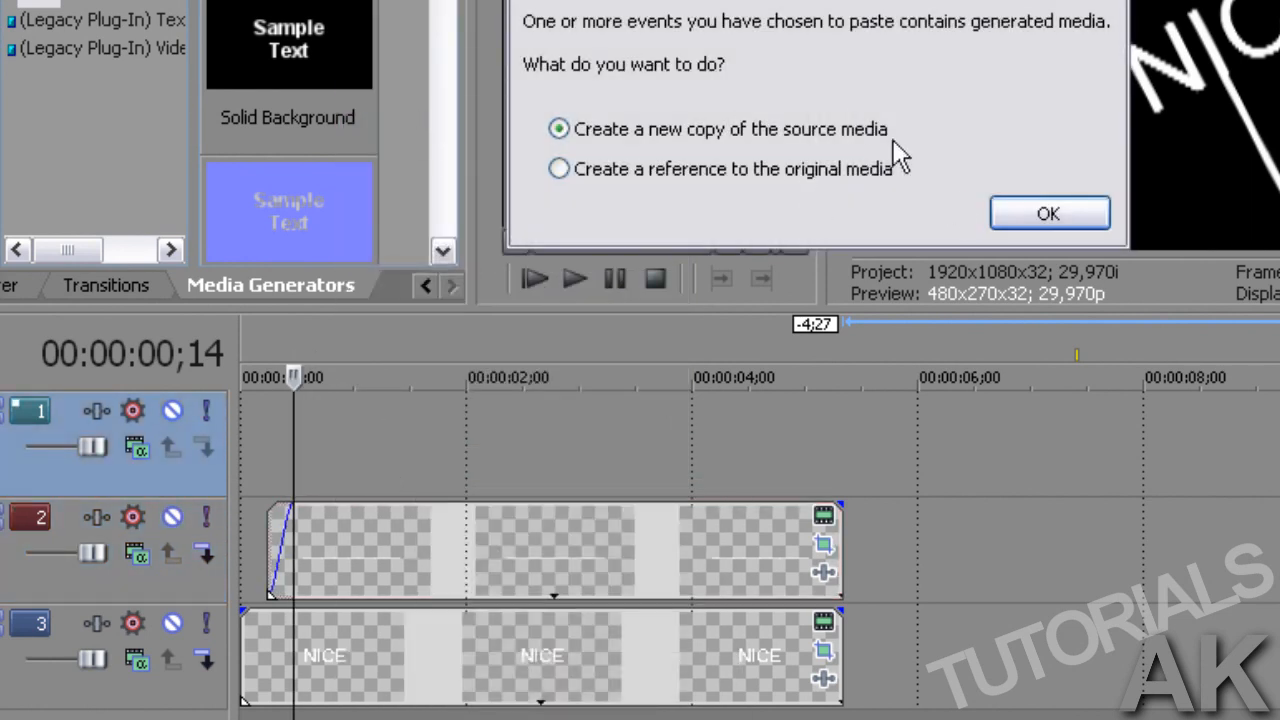
left_click(1048, 213)
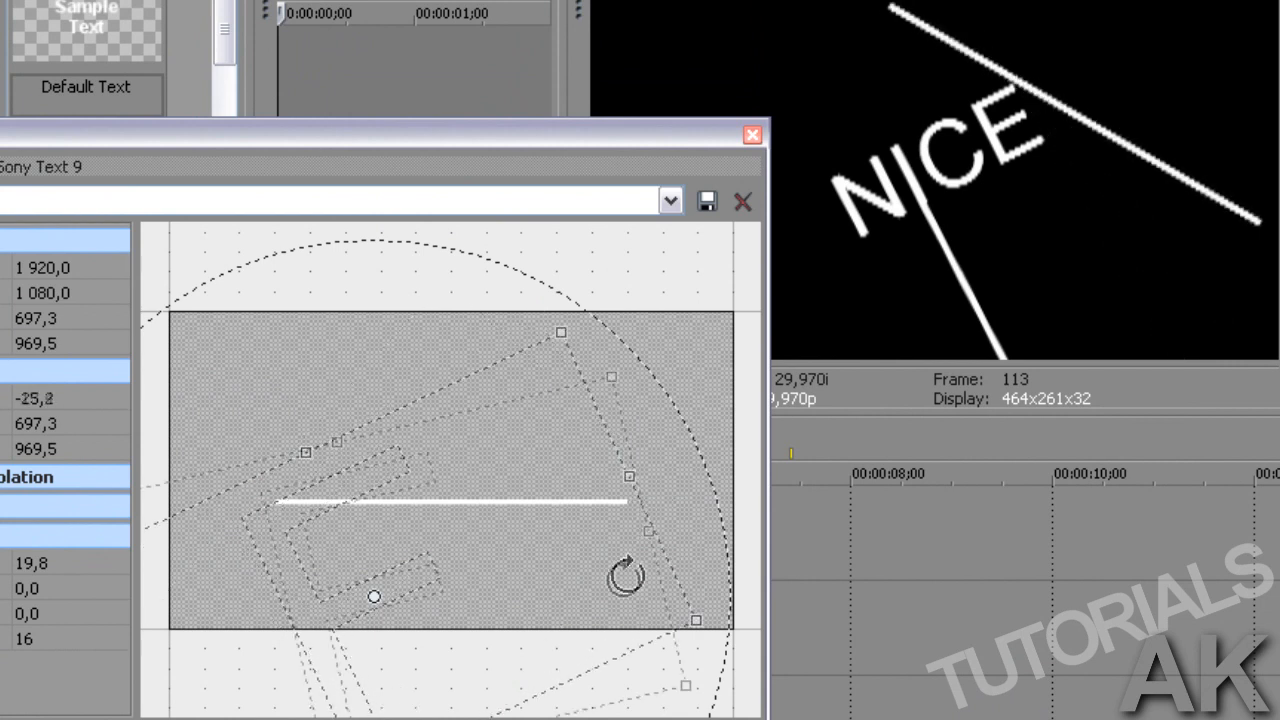
Tilt the copied line so it rises from the E of NICE toward the upper right
left_click_drag(625, 575, 615, 680)
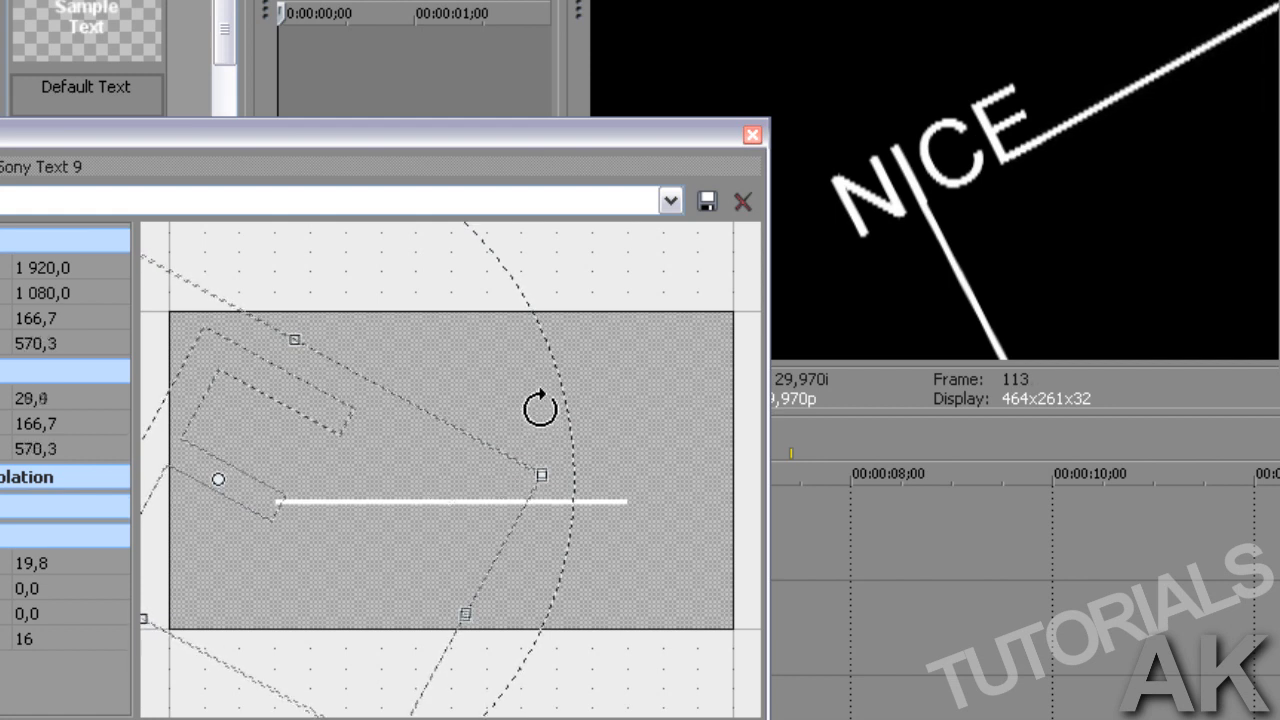
left_click_drag(538, 472, 478, 480)
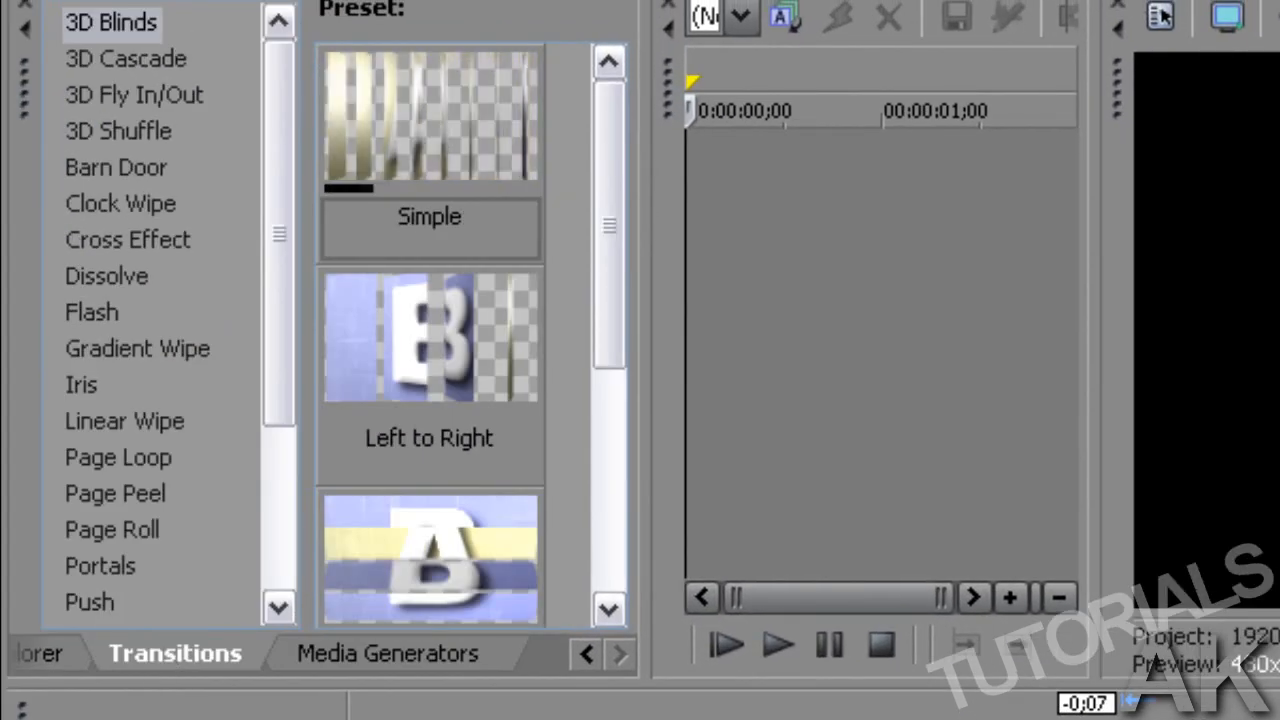
Apply a Linear Wipe preset to the event starts and dismiss the Video Event FX window
scroll("down", 3)
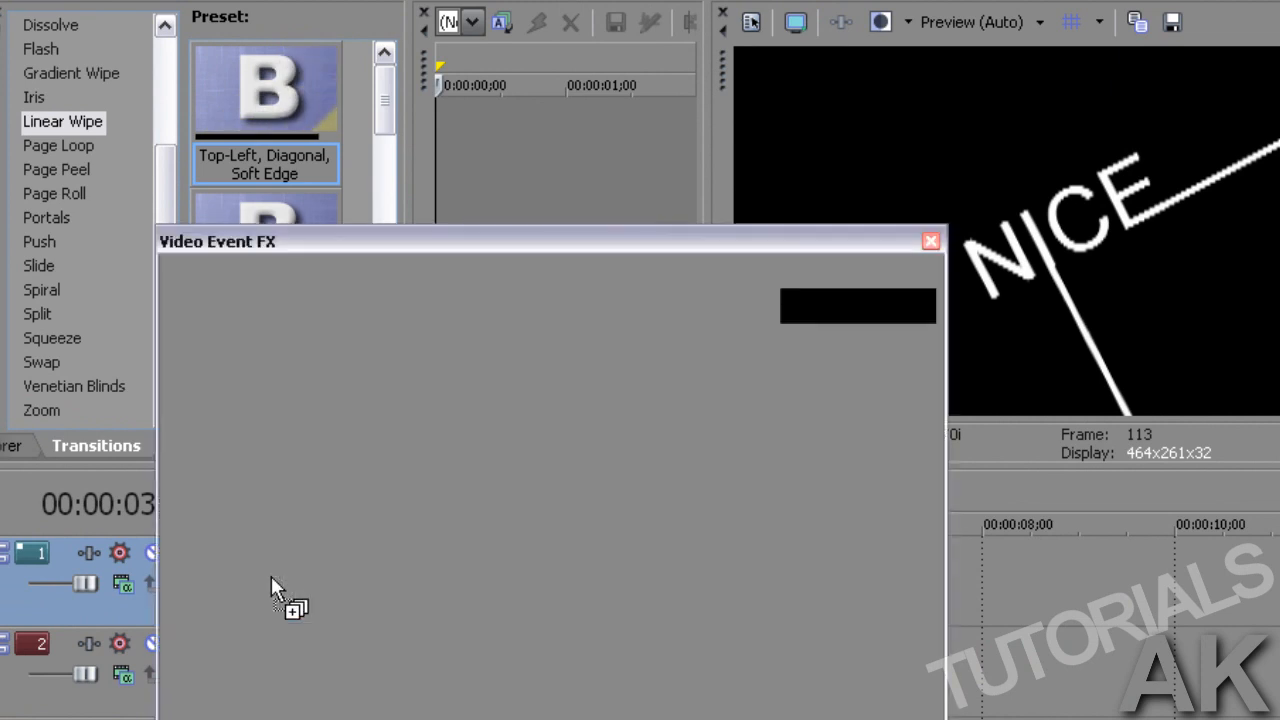
left_click(930, 241)
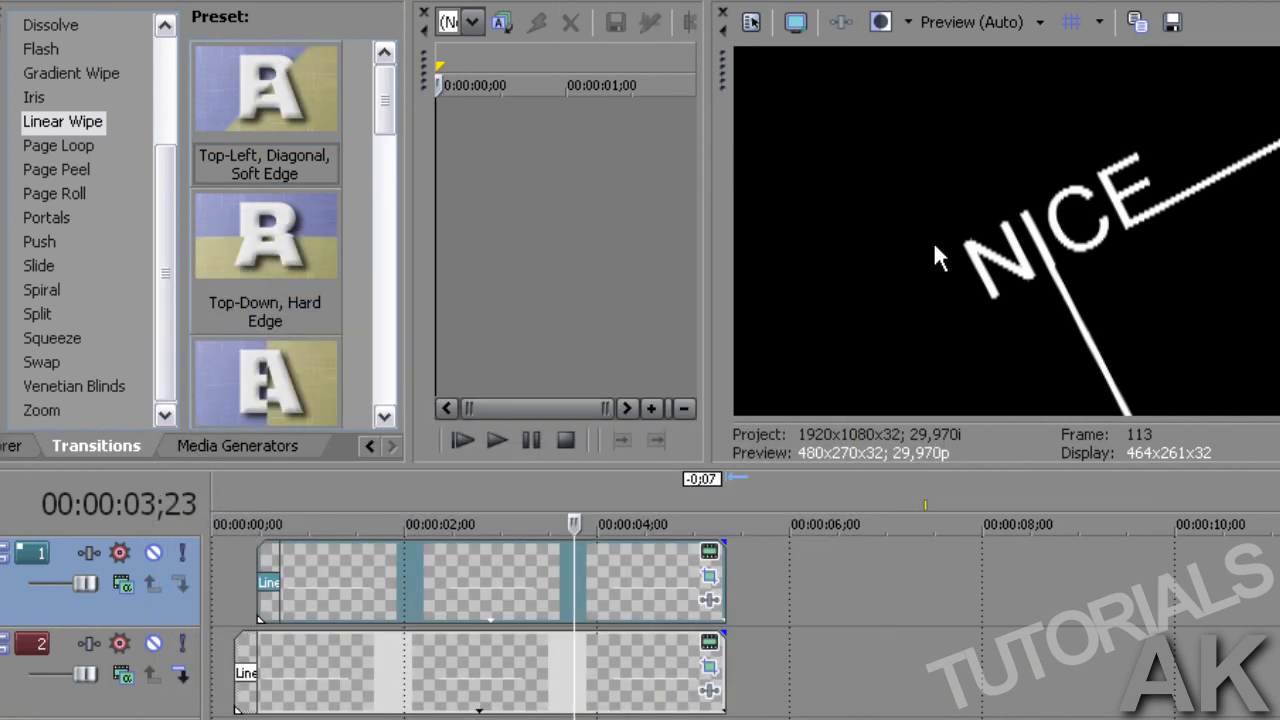